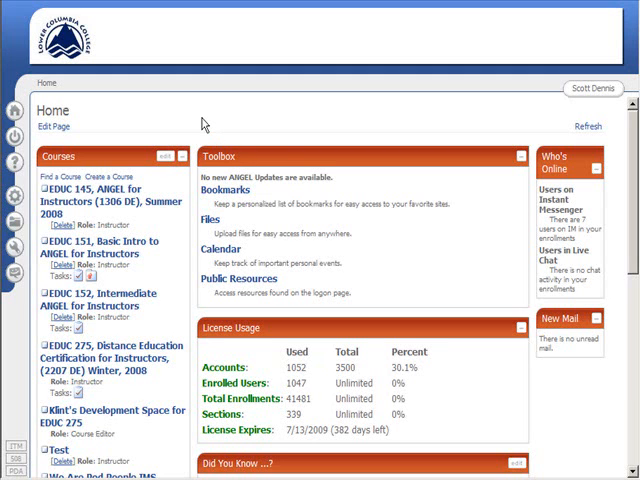
pyautogui.moveTo(149, 148)
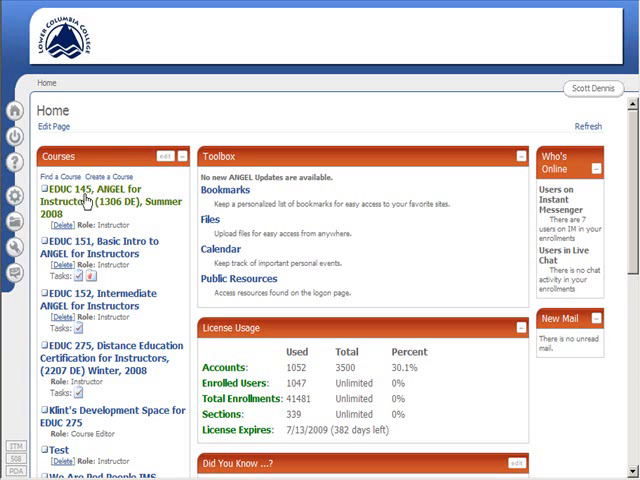
# Open the EDUC 145 ANGEL for Instructors course and preview its Lessons Add Content item types.
pyautogui.click(110, 201)
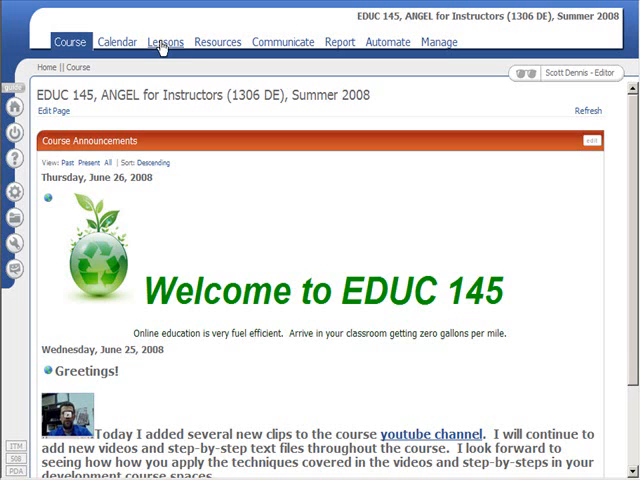
pyautogui.click(165, 41)
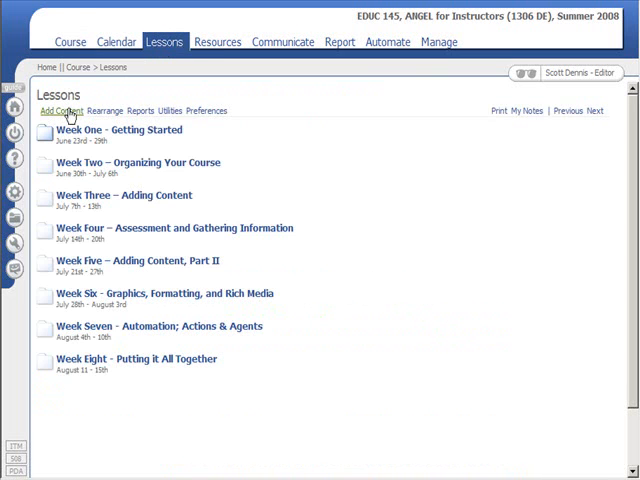
pyautogui.click(58, 110)
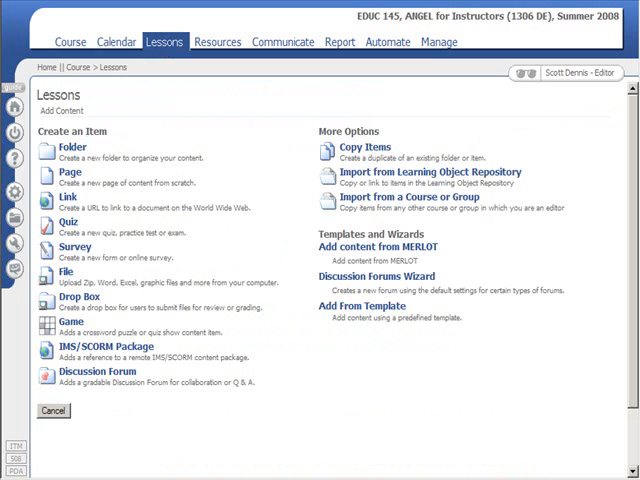
pyautogui.moveTo(71, 225)
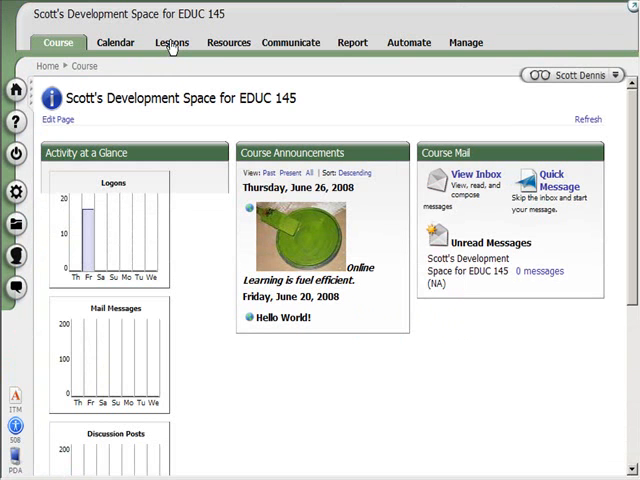
# Go to the Lessons area of Scott's Development Space for EDUC 145.
pyautogui.click(171, 42)
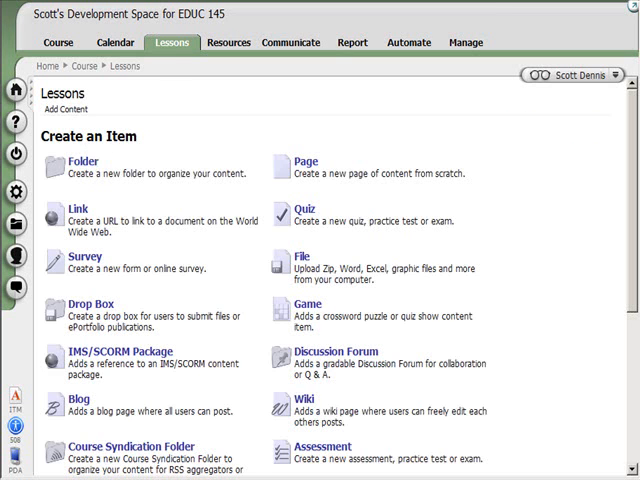
pyautogui.moveTo(170, 231)
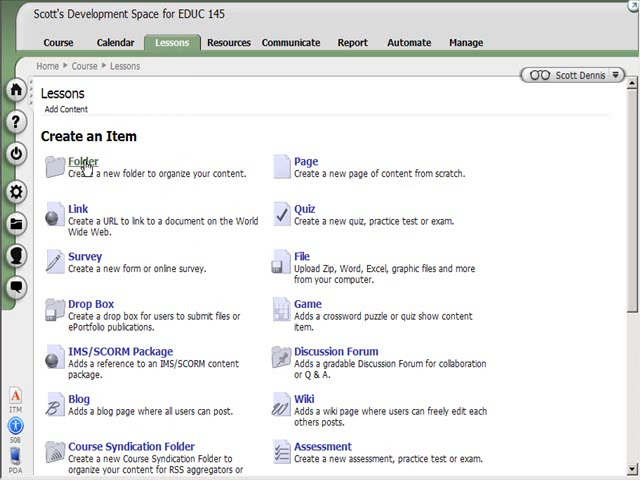
# Create and save a 'Week One' folder with User Tracking set to Everyone.
pyautogui.click(72, 159)
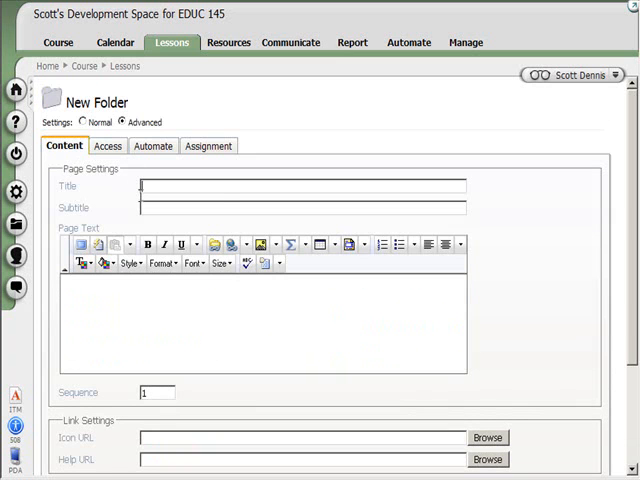
pyautogui.write('Week One')
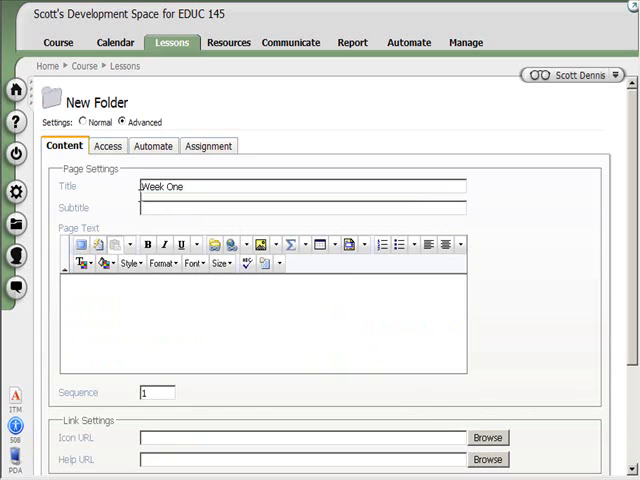
pyautogui.scroll(-3)
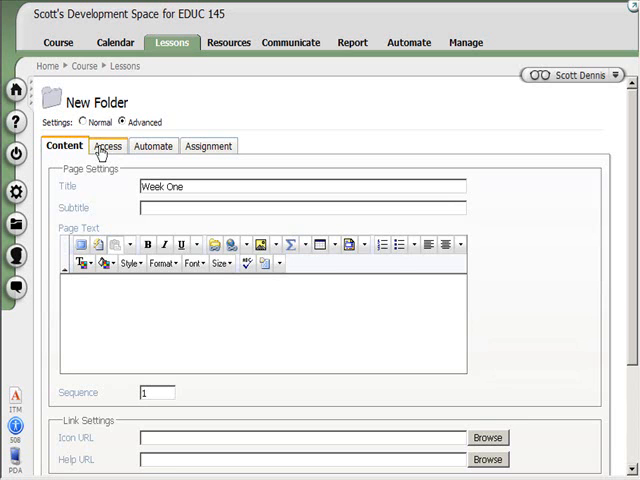
pyautogui.click(106, 146)
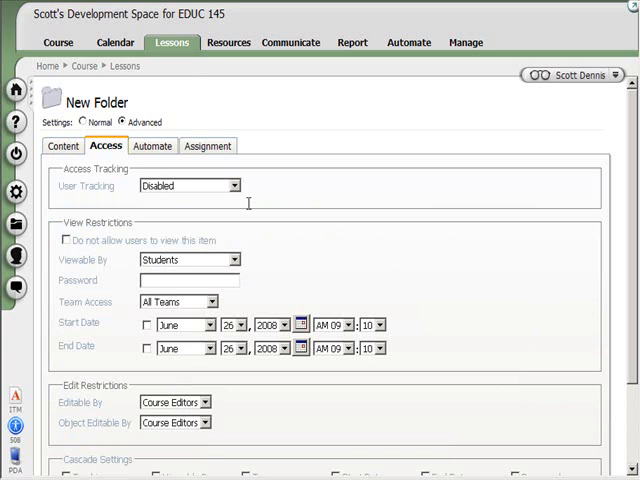
pyautogui.click(189, 185)
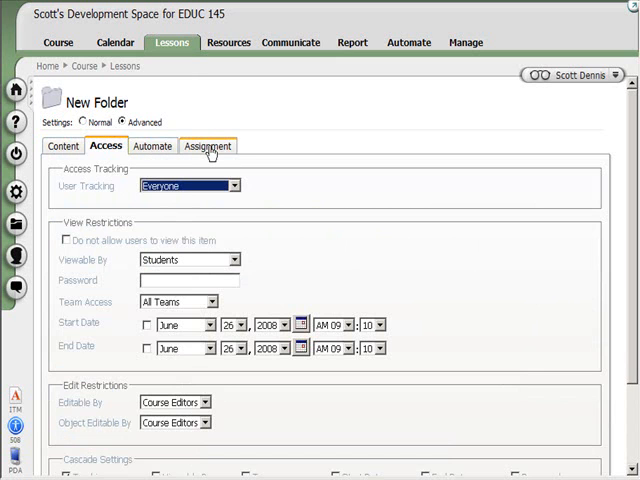
pyautogui.click(208, 145)
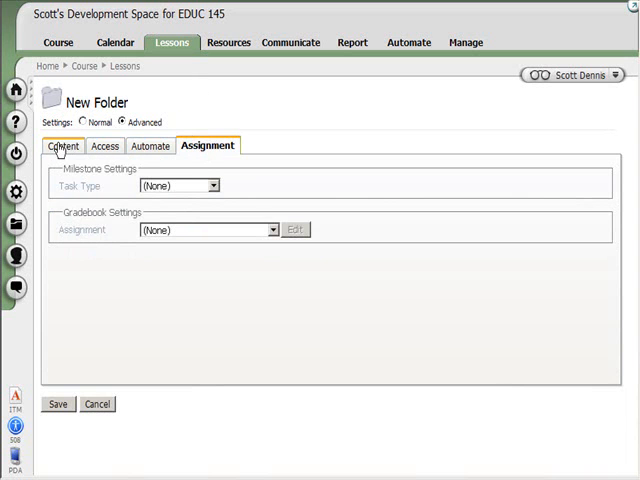
pyautogui.click(63, 146)
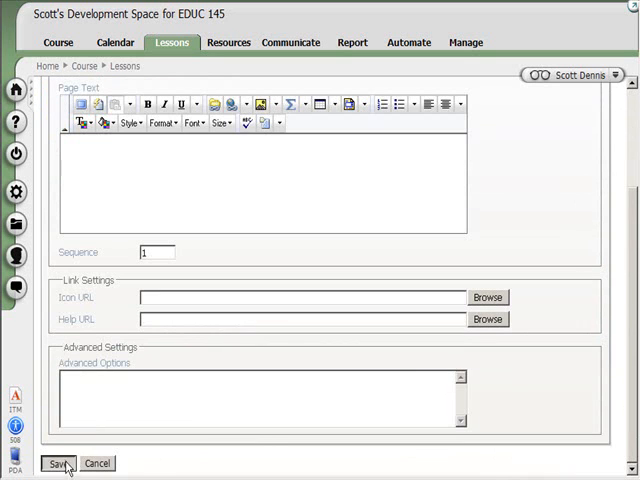
pyautogui.click(56, 463)
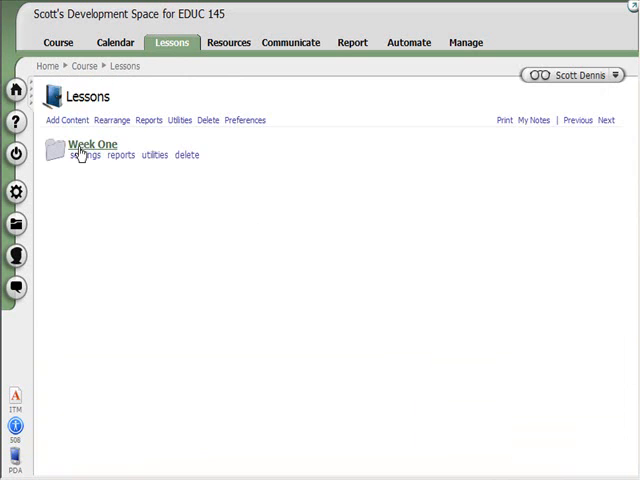
# Enter the Week One folder and begin adding a new page.
pyautogui.click(90, 144)
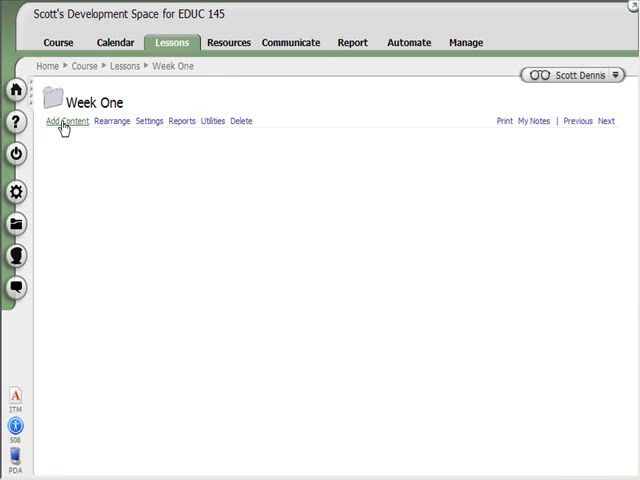
pyautogui.click(61, 121)
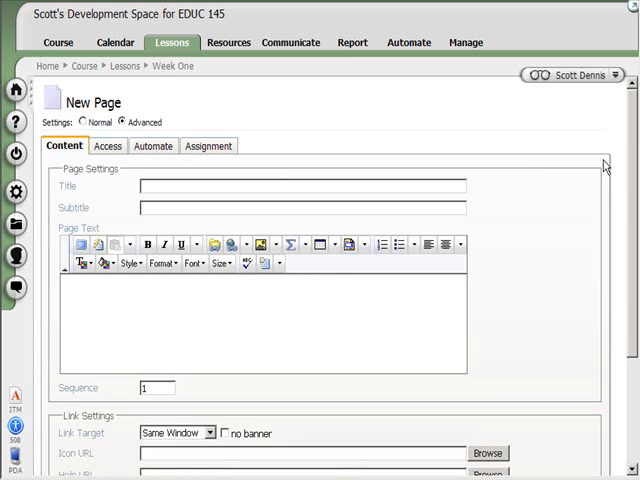
# Save 'Page 1' with text 'Hello World' and User Tracking for Everyone.
pyautogui.scroll(-3)
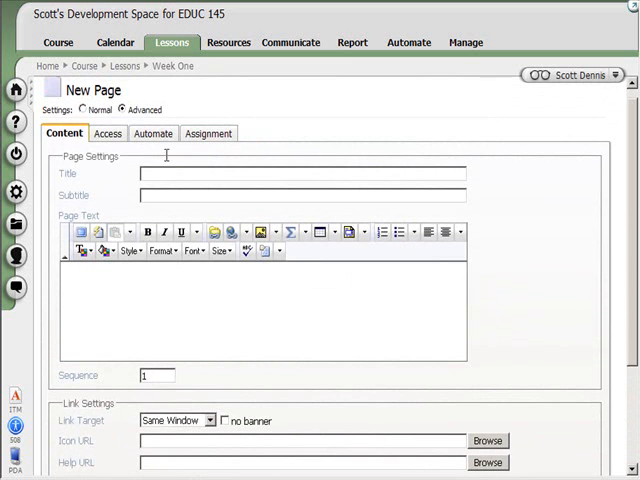
pyautogui.write('P')
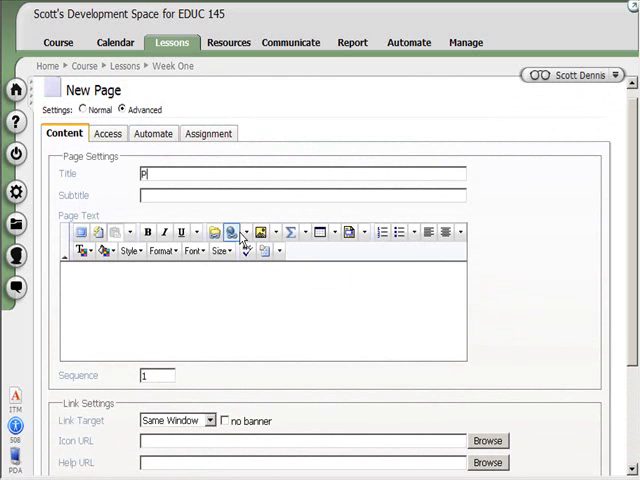
pyautogui.write('age')
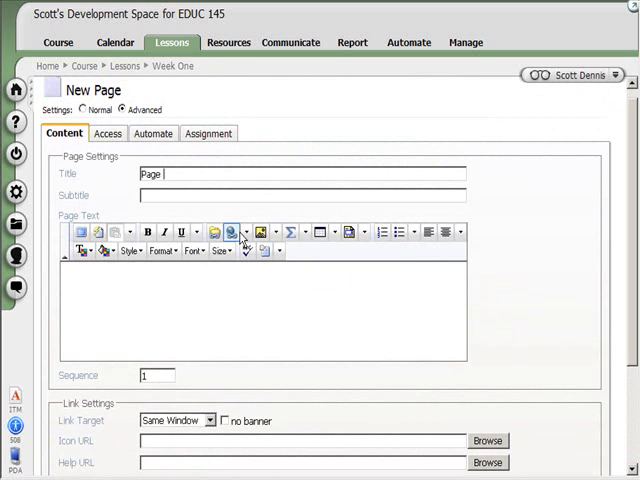
pyautogui.click(108, 145)
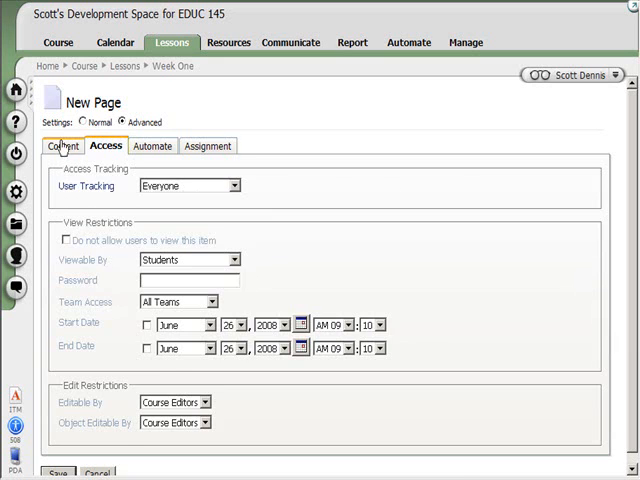
pyautogui.click(50, 146)
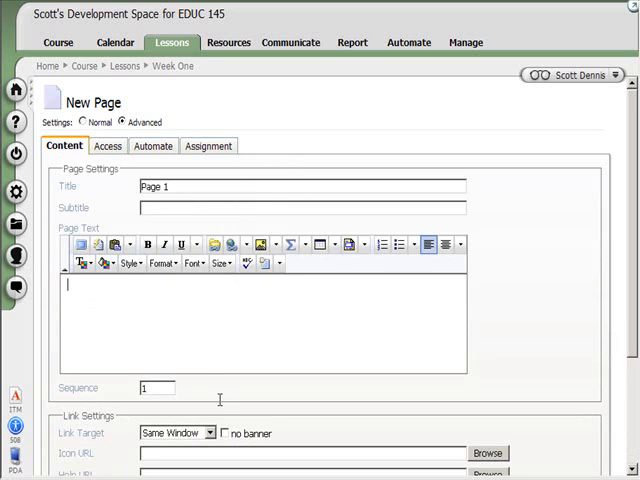
pyautogui.write('Hello World')
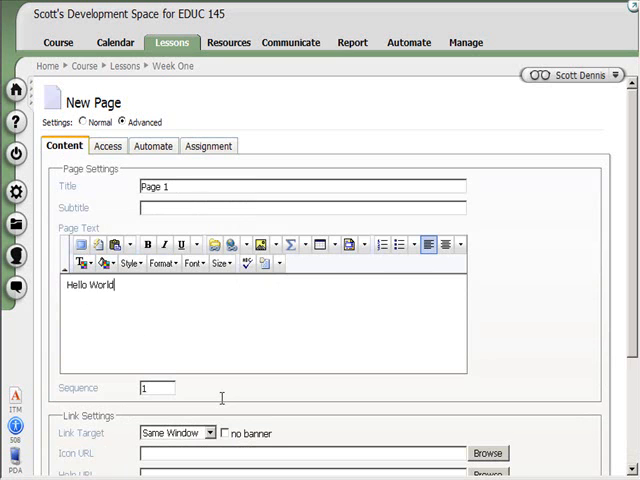
pyautogui.moveTo(175, 339)
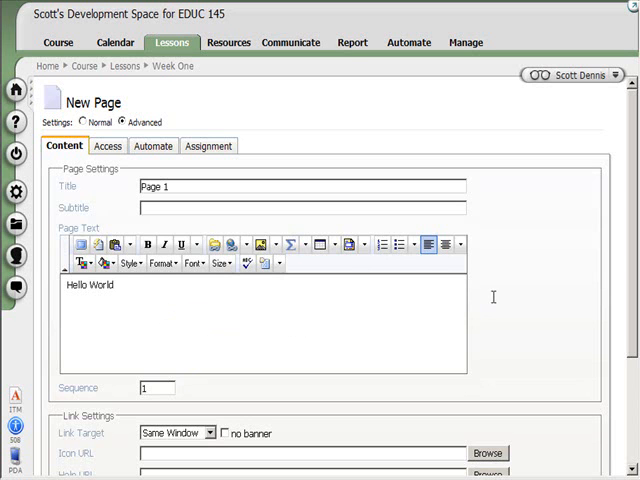
pyautogui.scroll(-3)
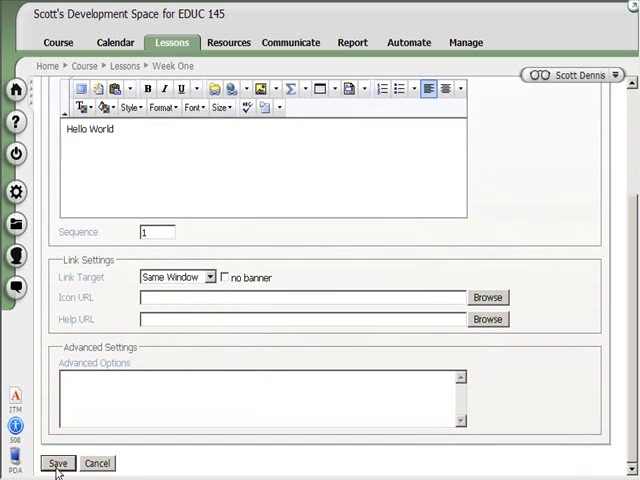
pyautogui.click(57, 463)
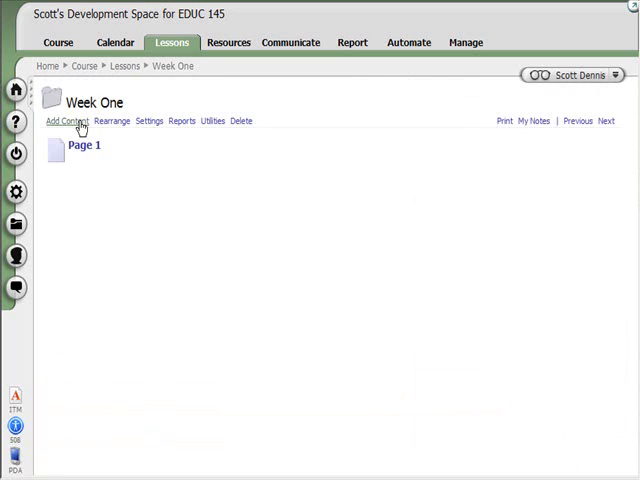
pyautogui.click(68, 120)
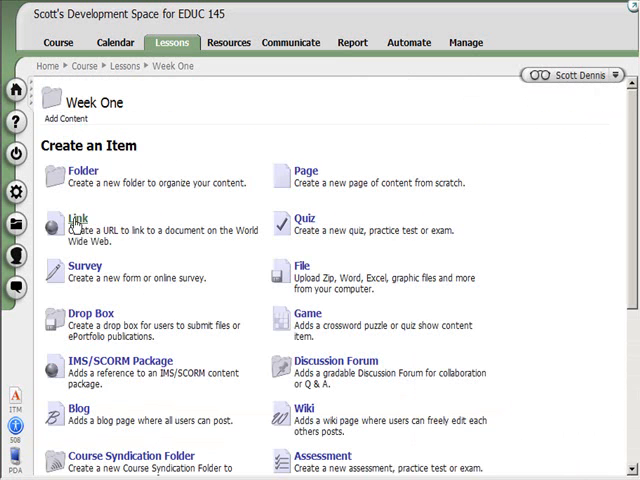
pyautogui.click(74, 215)
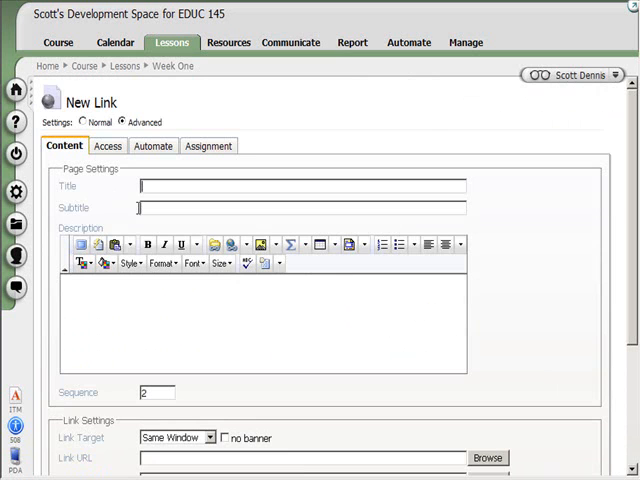
pyautogui.write('Goo')
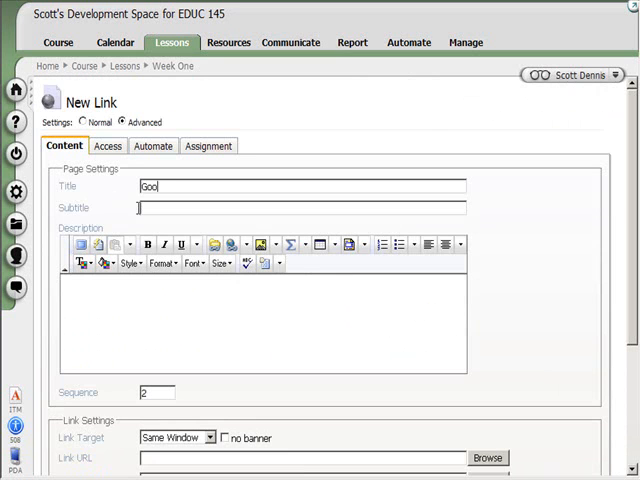
pyautogui.write('gle')
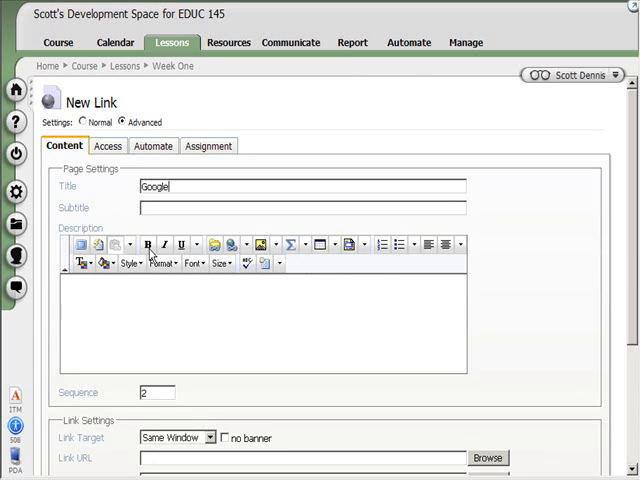
pyautogui.scroll(-3)
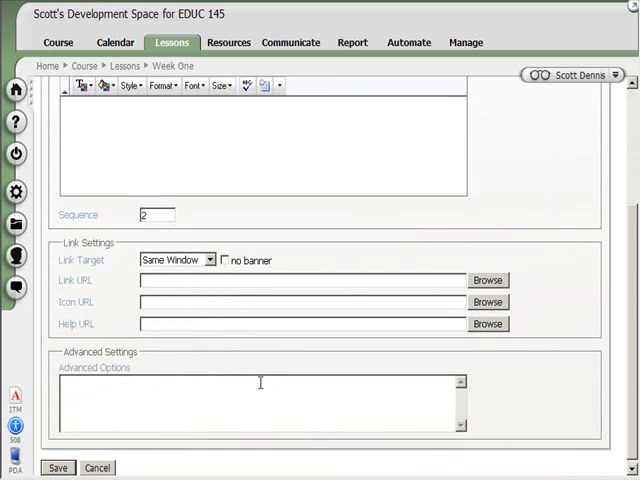
pyautogui.write('http')
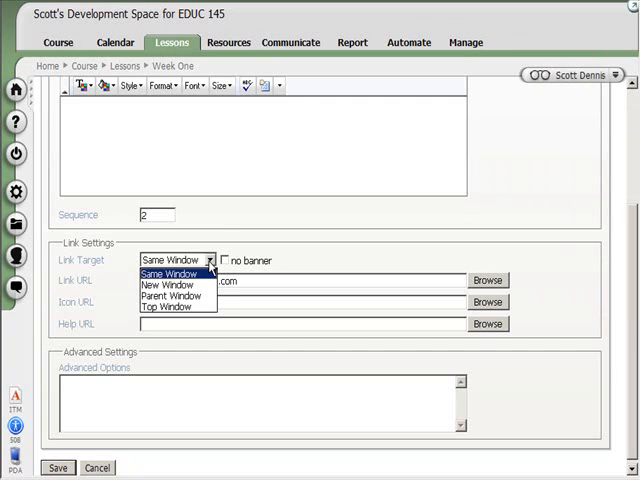
pyautogui.moveTo(160, 285)
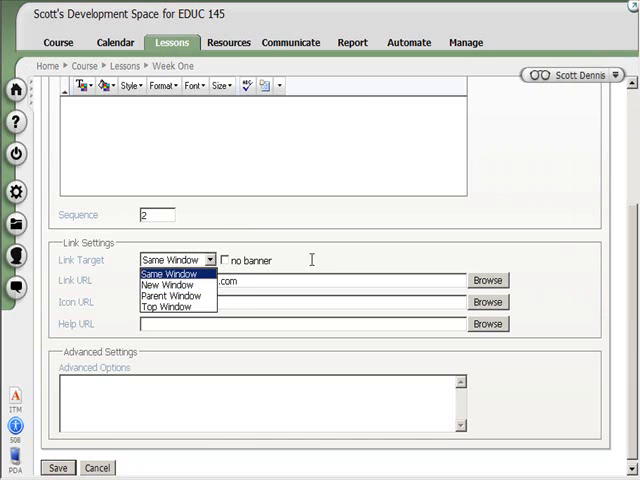
pyautogui.click(227, 260)
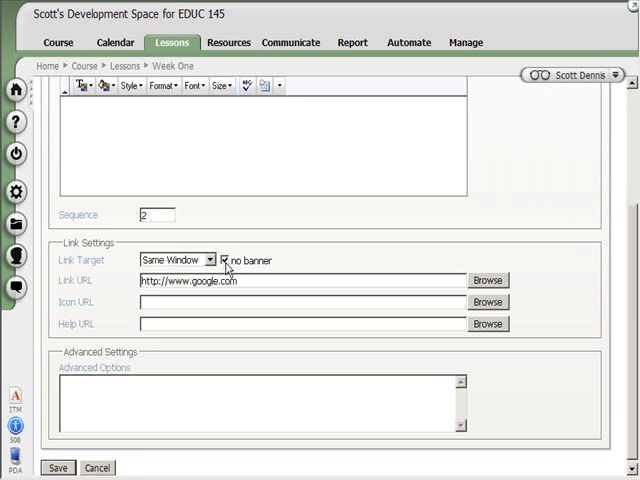
pyautogui.click(225, 259)
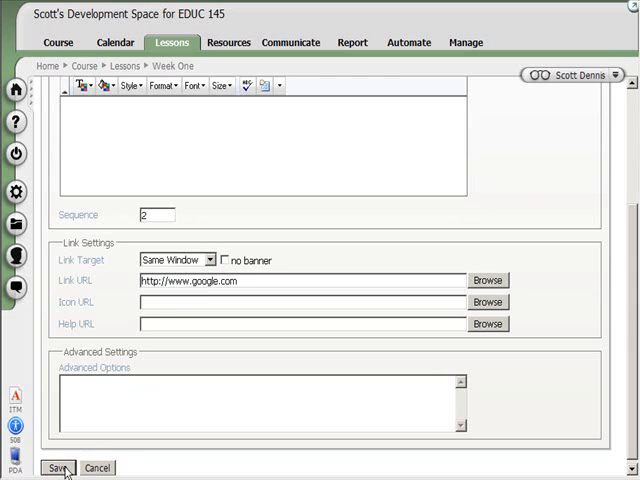
pyautogui.click(58, 468)
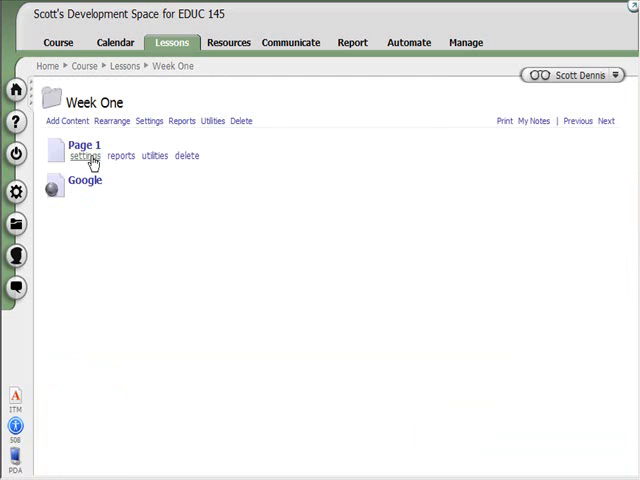
# Open the Google item in Week One to display Google's homepage.
pyautogui.click(84, 144)
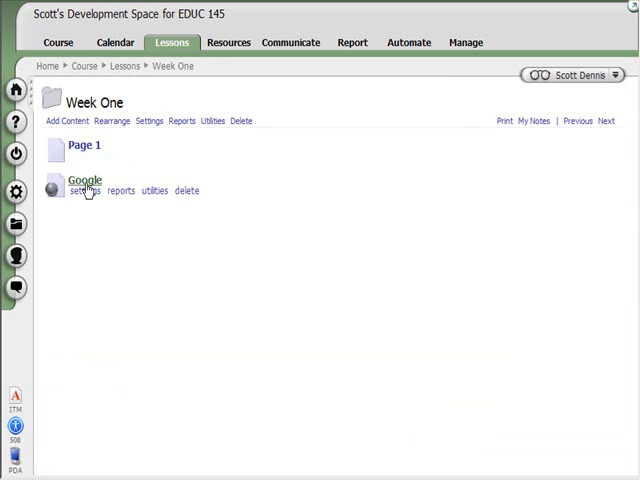
pyautogui.click(85, 180)
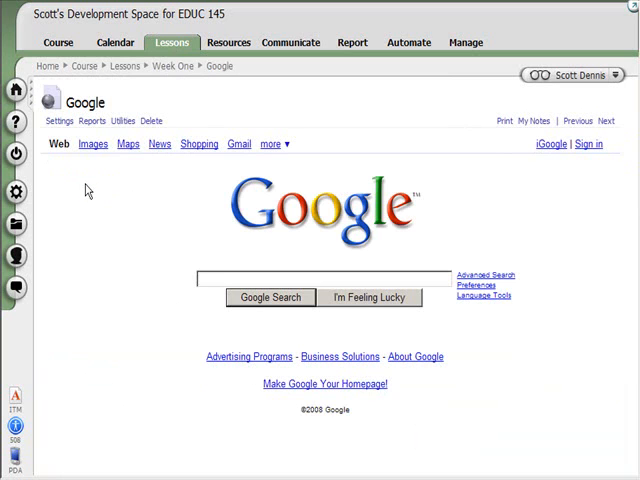
pyautogui.moveTo(92, 189)
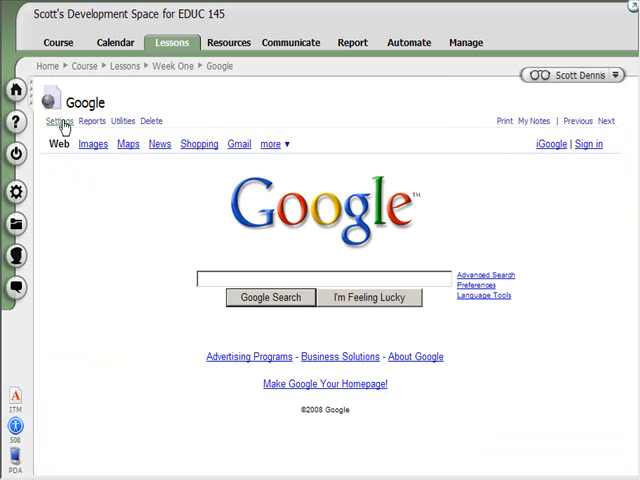
# Change the Google link's Link Target to New Window and save.
pyautogui.click(60, 121)
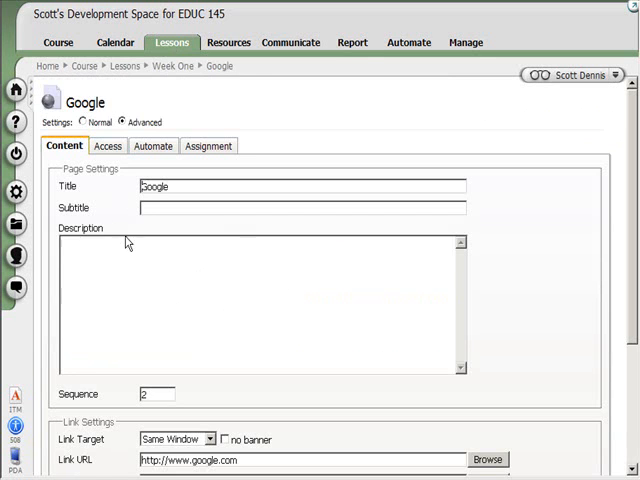
pyautogui.click(207, 378)
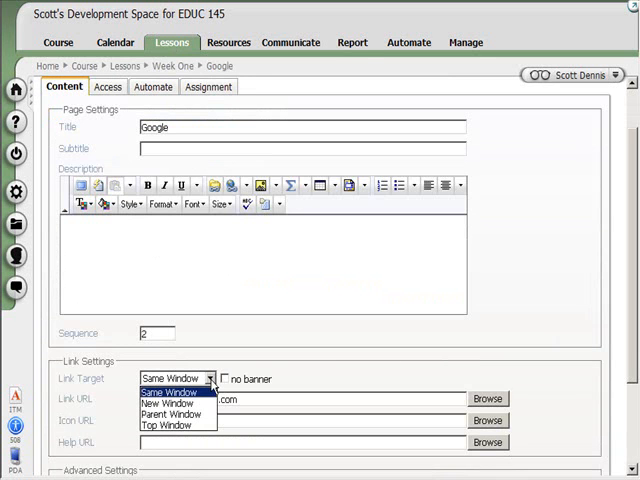
pyautogui.click(167, 403)
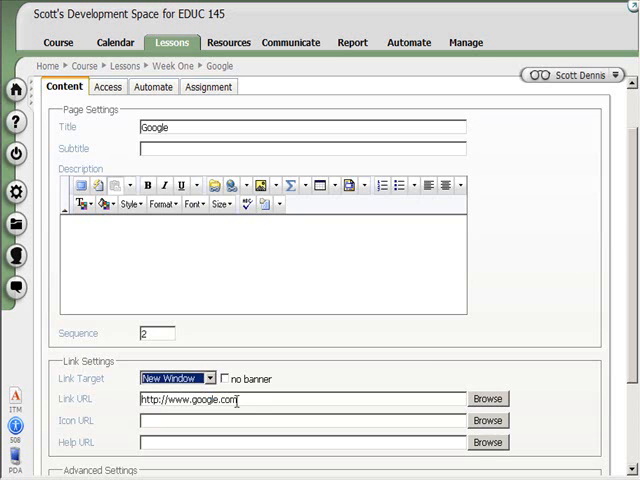
pyautogui.scroll(-3)
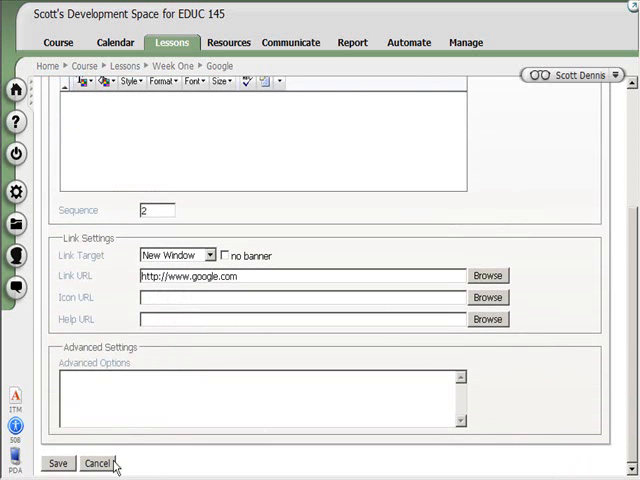
pyautogui.click(58, 463)
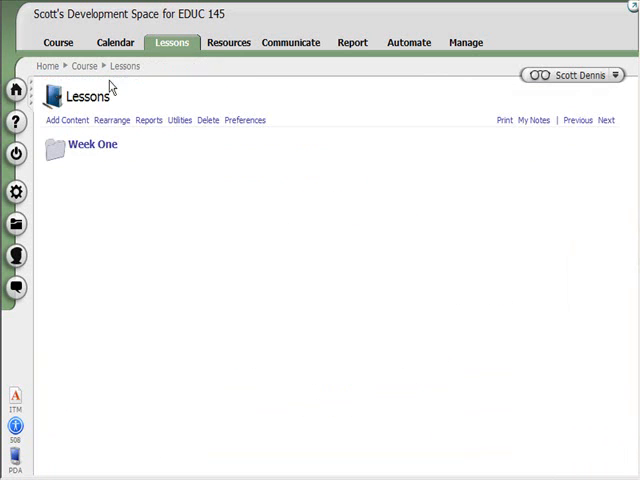
# Launch the Google link from Week One in a separate window, then close it.
pyautogui.click(89, 143)
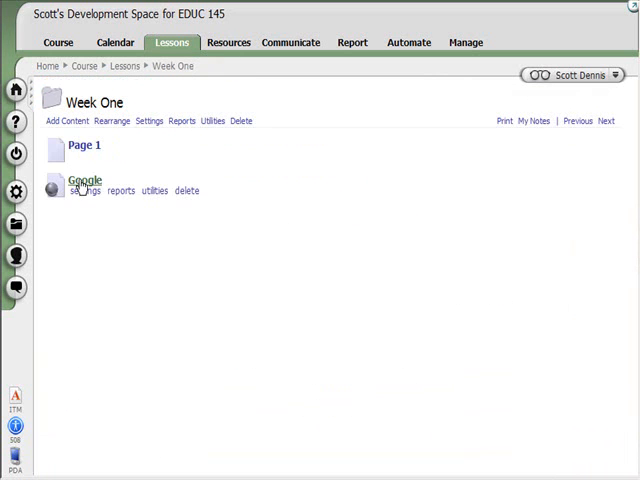
pyautogui.click(86, 179)
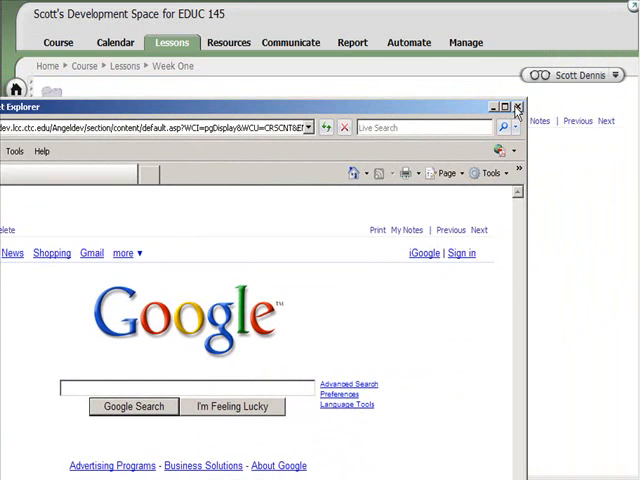
pyautogui.moveTo(516, 108)
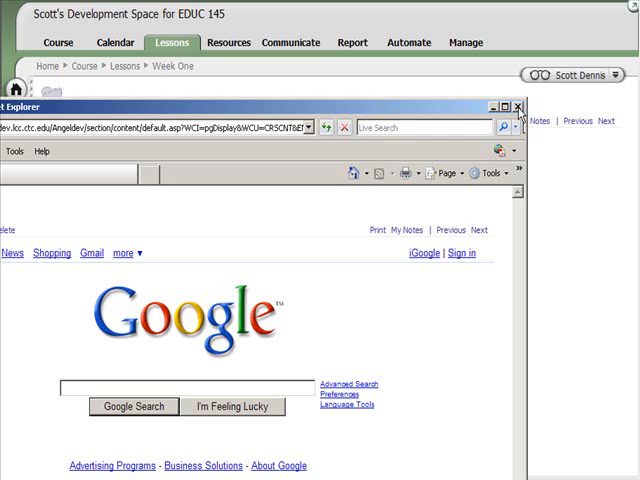
pyautogui.moveTo(520, 107)
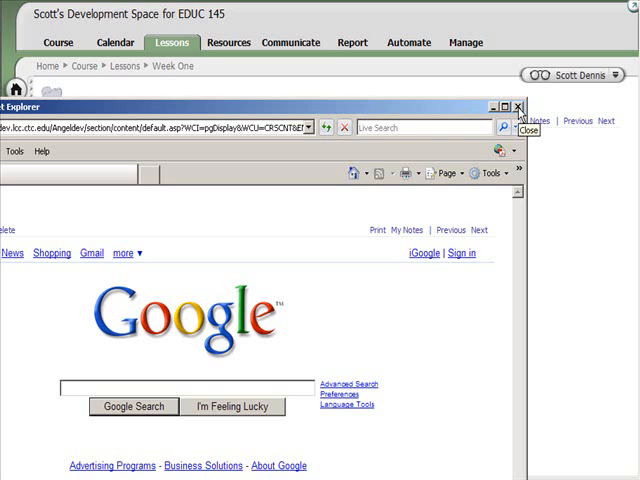
pyautogui.click(519, 106)
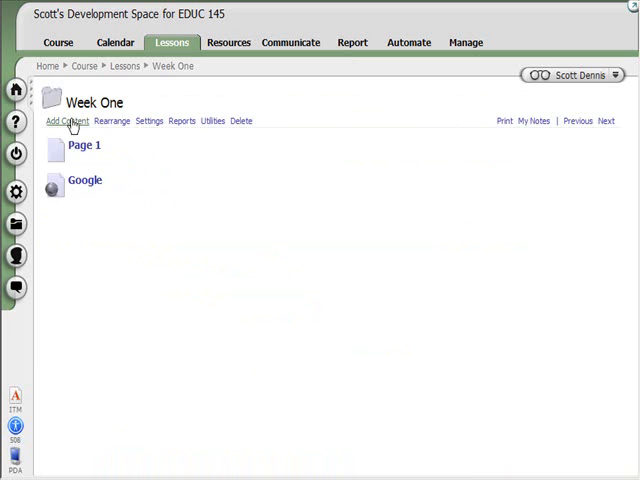
# Start a new drop box in Week One titled 'Week One Essay'.
pyautogui.click(62, 120)
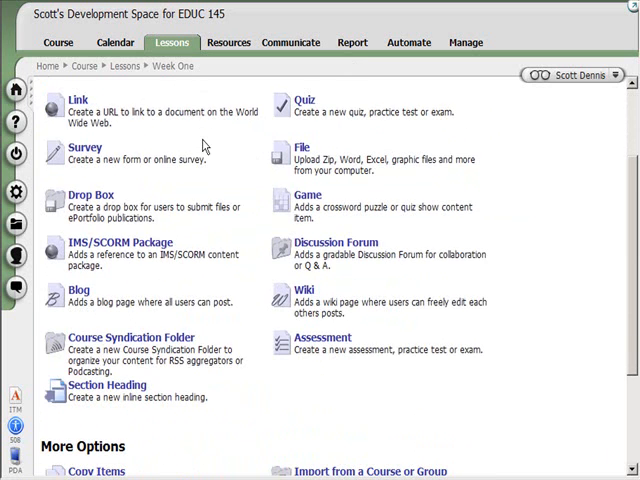
pyautogui.moveTo(207, 243)
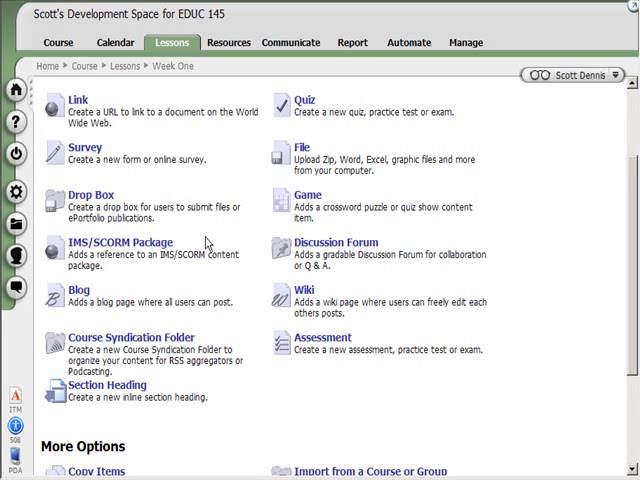
pyautogui.click(85, 194)
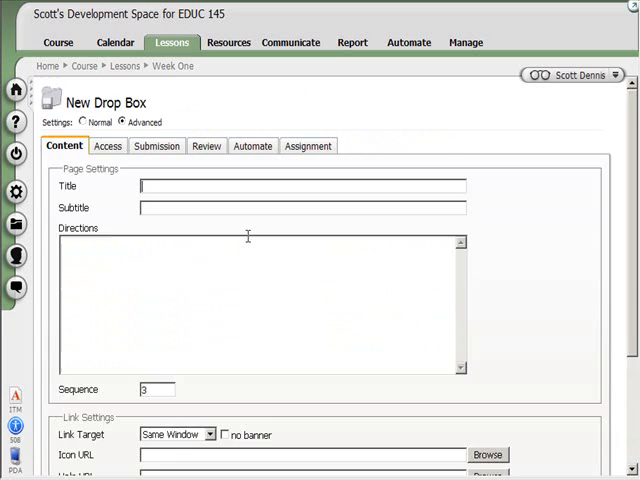
pyautogui.write('w')
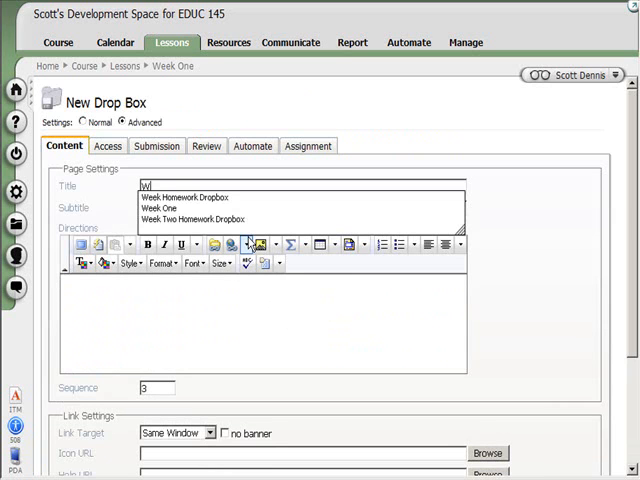
pyautogui.click(180, 208)
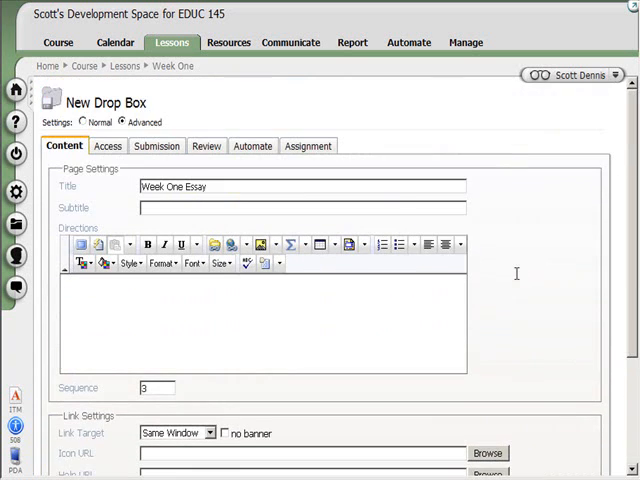
# Set Max Submissions to 1, keep attachments and message box enabled, and save.
pyautogui.click(107, 146)
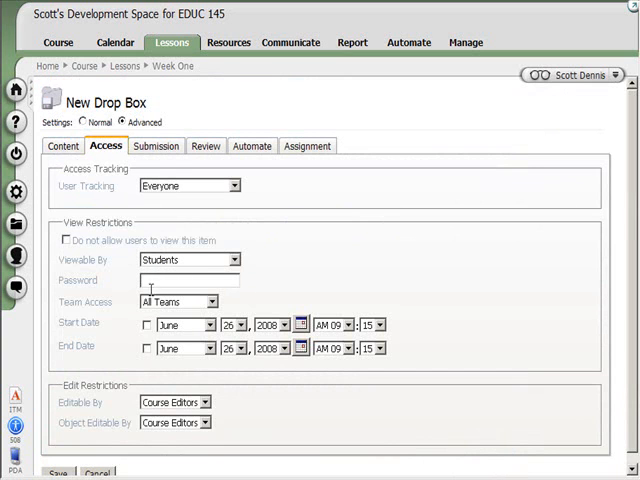
pyautogui.click(155, 146)
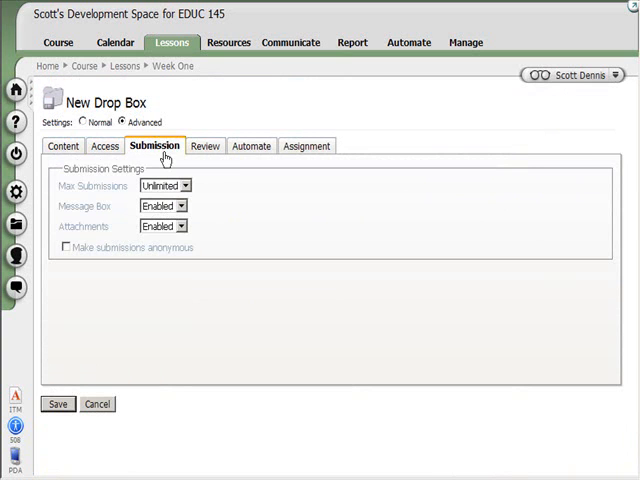
pyautogui.click(184, 185)
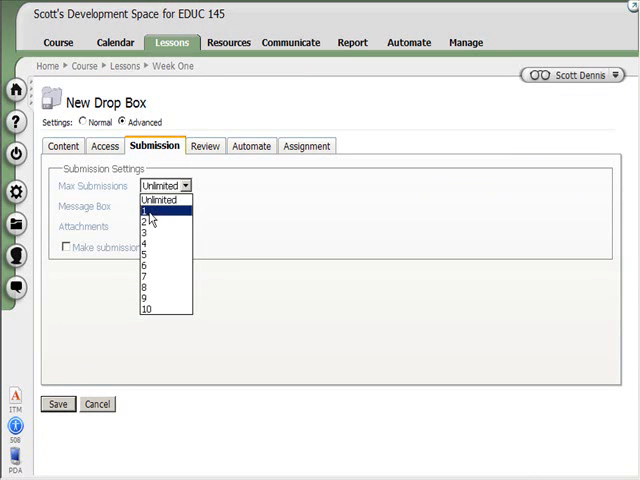
pyautogui.click(150, 208)
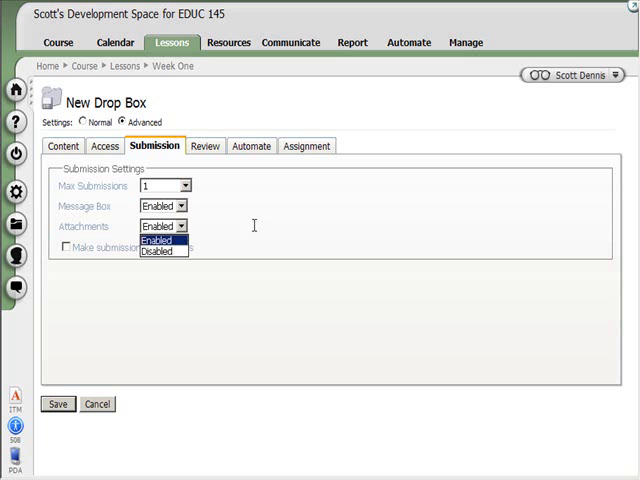
pyautogui.click(166, 205)
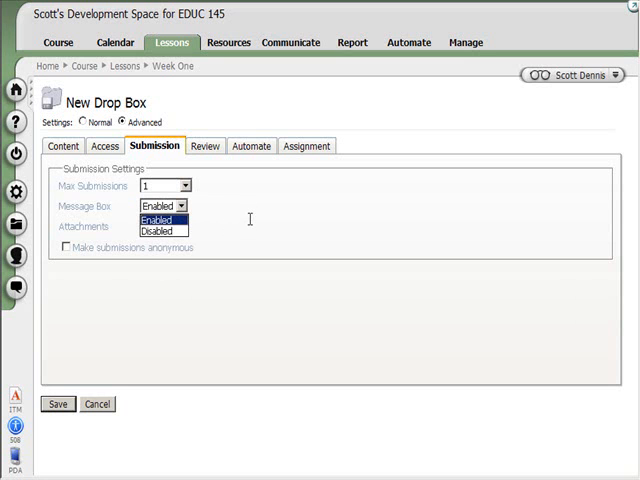
pyautogui.click(155, 216)
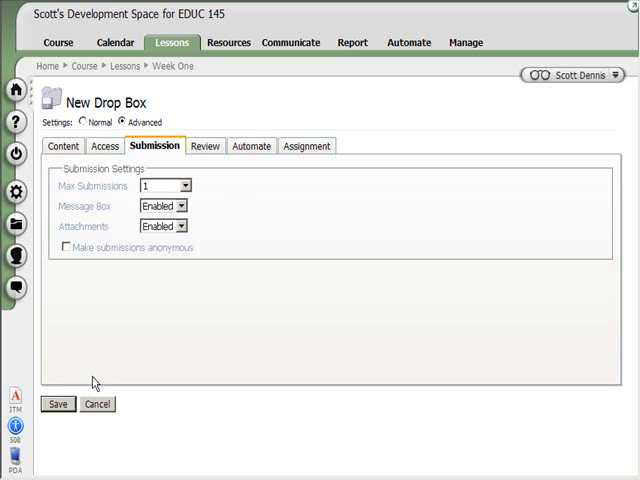
pyautogui.click(58, 404)
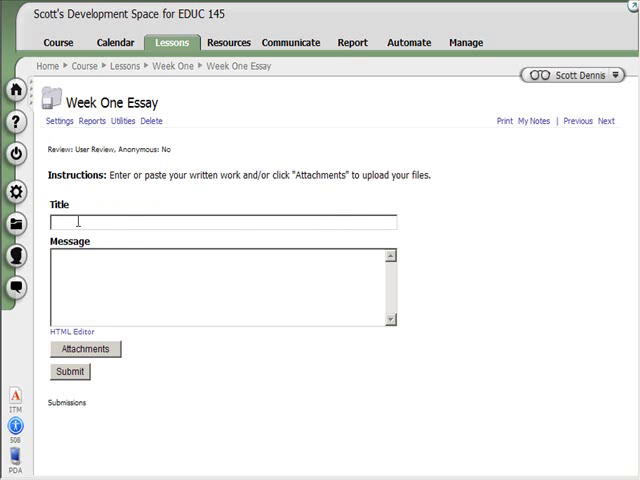
# Write 'I hope this is better now that I have the sections suggested', sign SD, open Attachments.
pyautogui.write('Dennis Week One Essay')
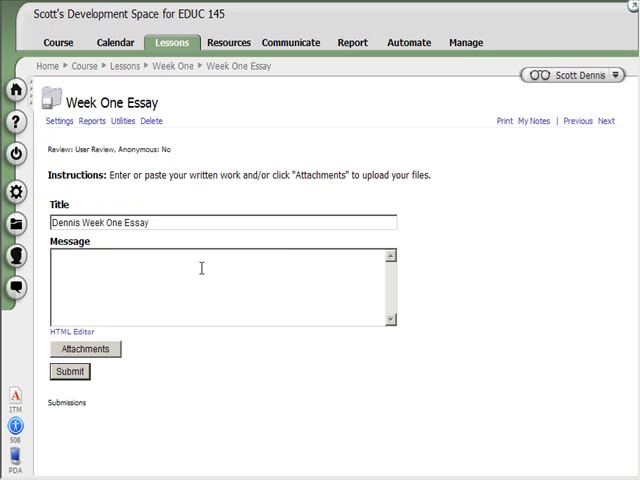
pyautogui.write('I hope thi')
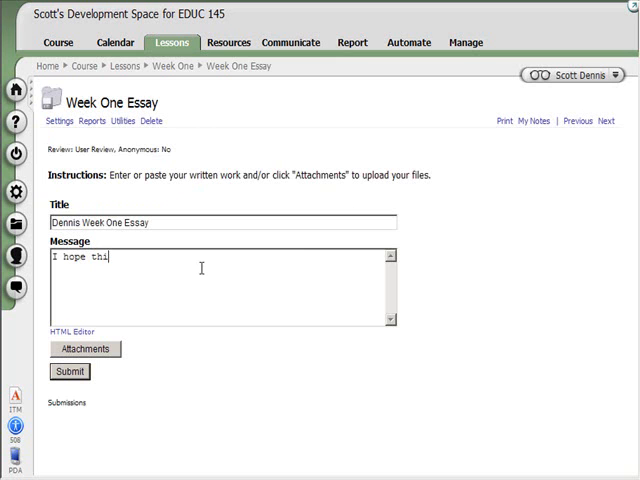
pyautogui.write('s is bett')
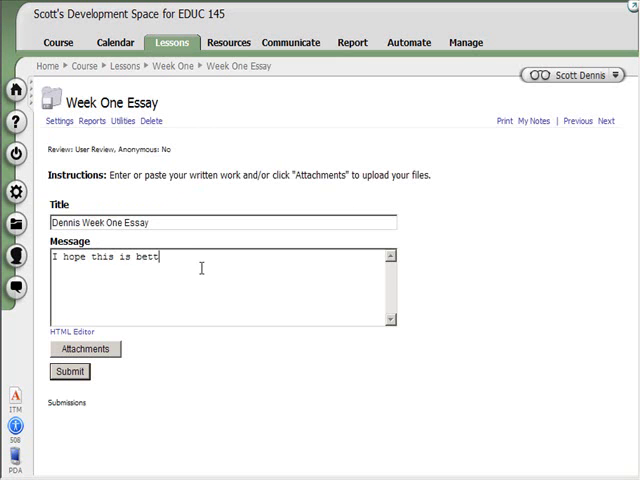
pyautogui.write('er now that I have added the')
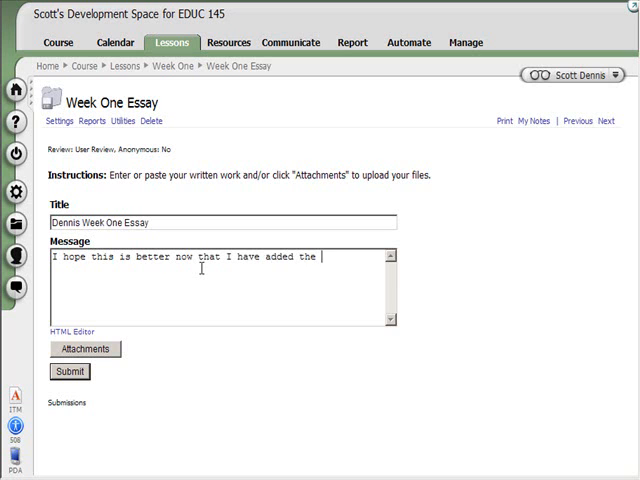
pyautogui.write('secdt')
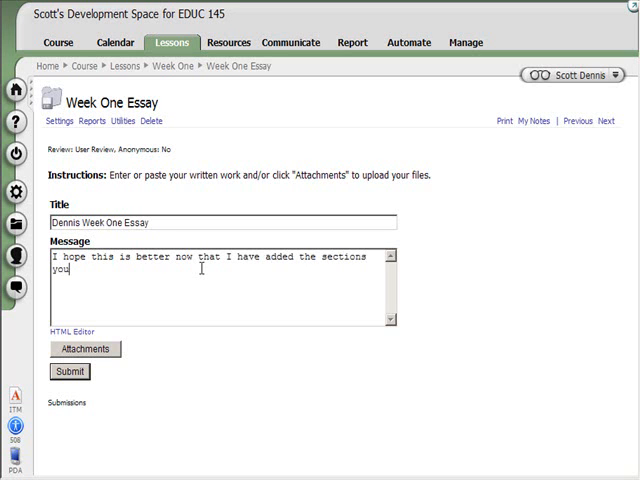
pyautogui.write('suggested.')
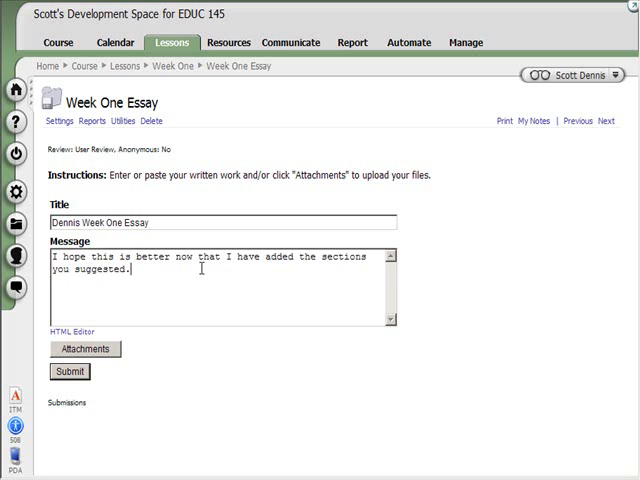
pyautogui.write('sb')
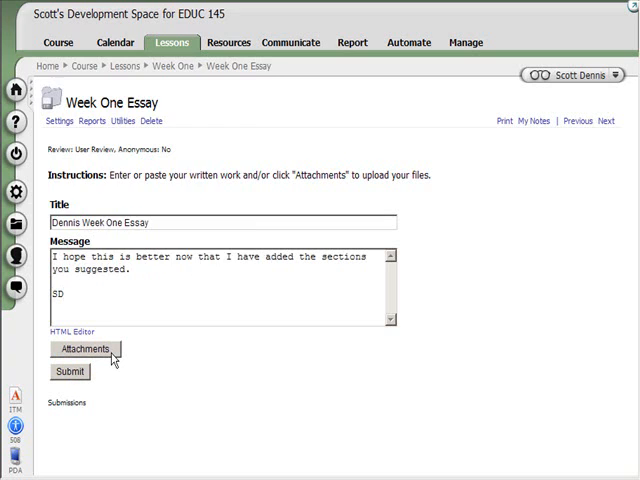
pyautogui.click(84, 349)
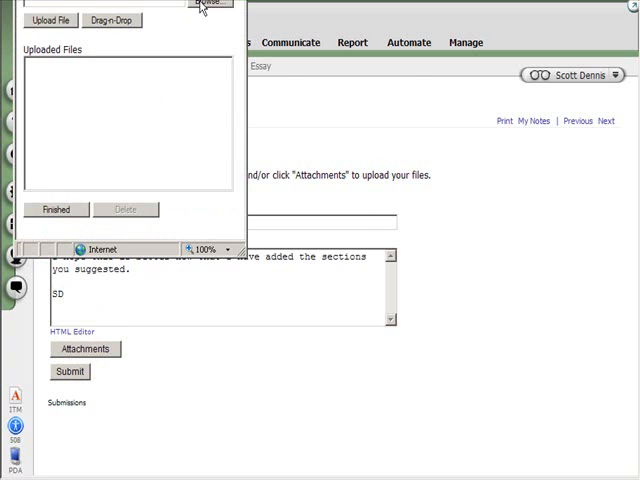
# Browse for the essay file, upload it, and finish attaching it.
pyautogui.click(206, 3)
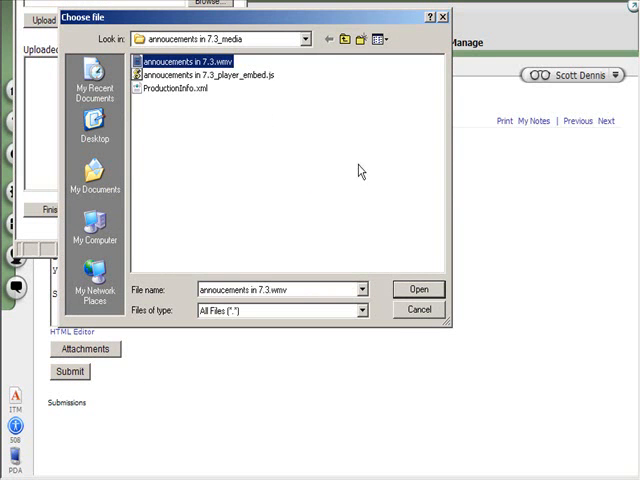
pyautogui.click(418, 289)
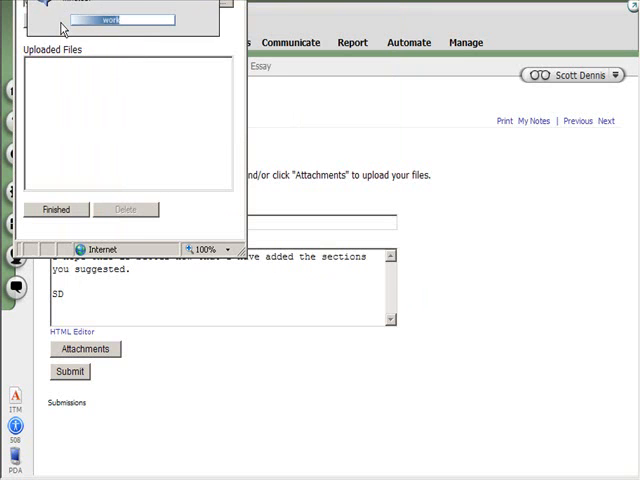
pyautogui.click(57, 209)
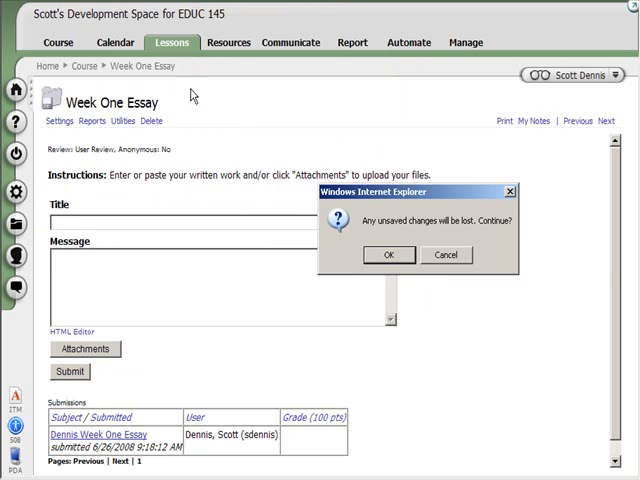
# Go back to the Week One folder, confirming the unsaved-changes warnings.
pyautogui.click(389, 255)
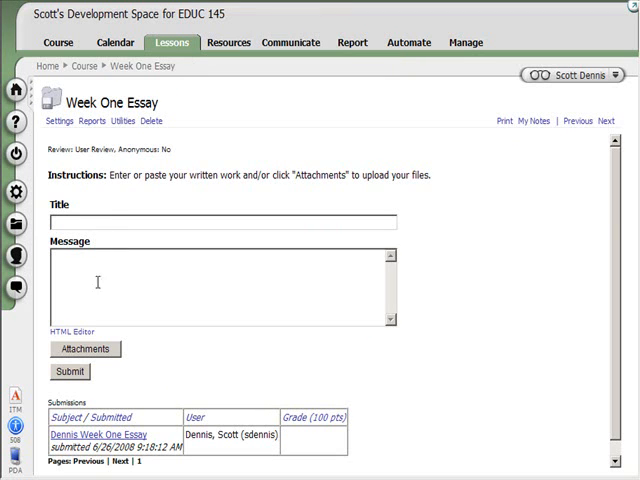
pyautogui.moveTo(96, 82)
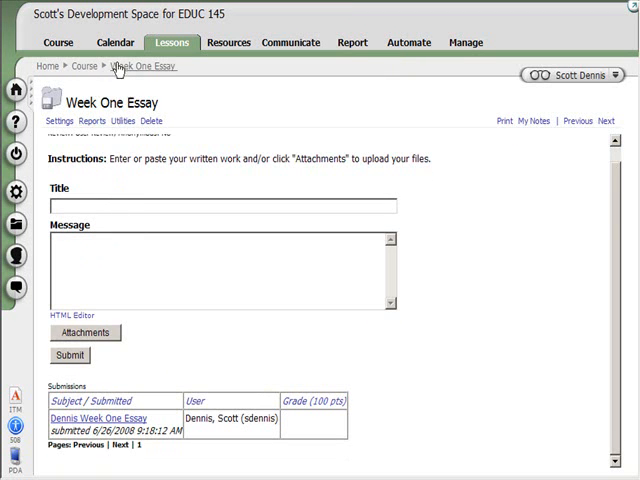
pyautogui.click(141, 67)
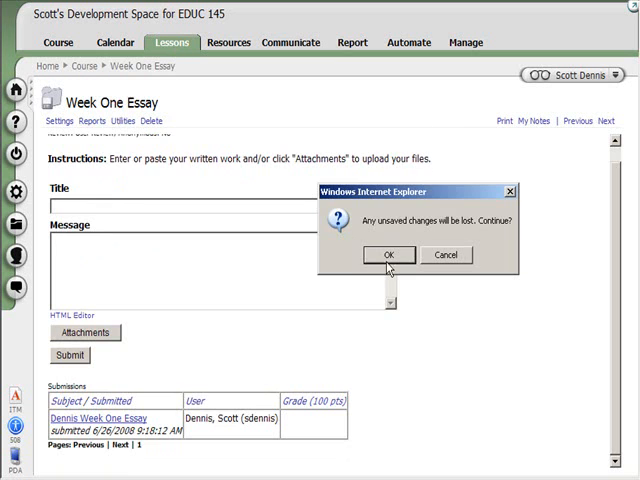
pyautogui.click(389, 255)
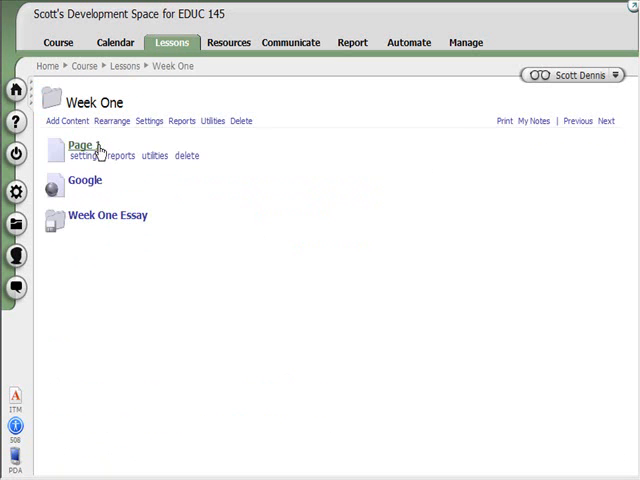
pyautogui.moveTo(107, 215)
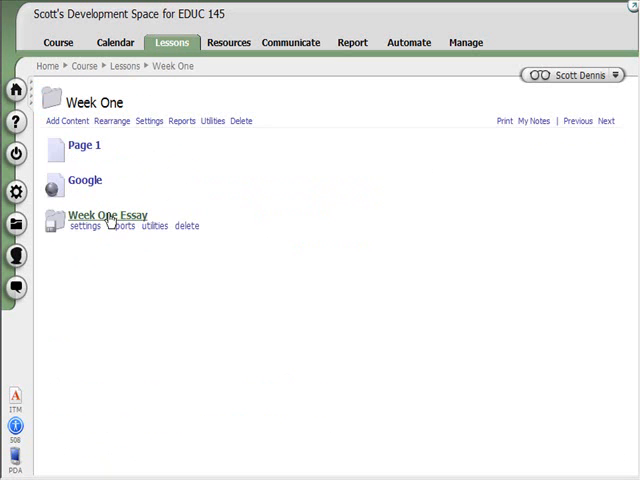
pyautogui.click(102, 214)
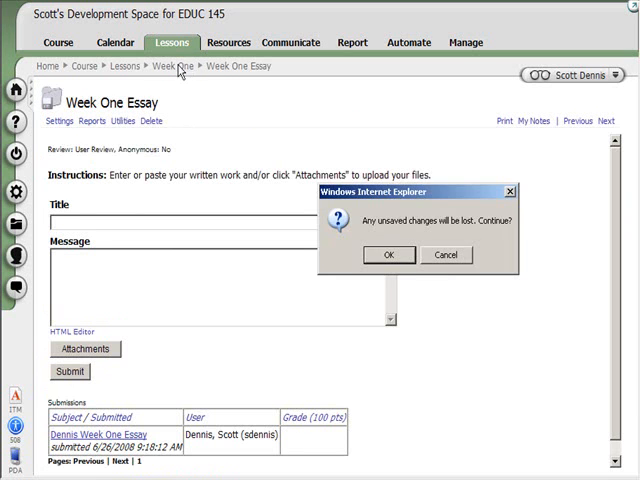
pyautogui.click(389, 255)
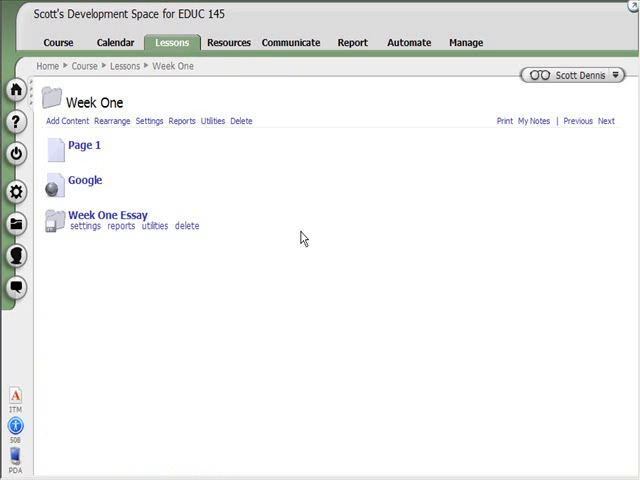
pyautogui.moveTo(77, 145)
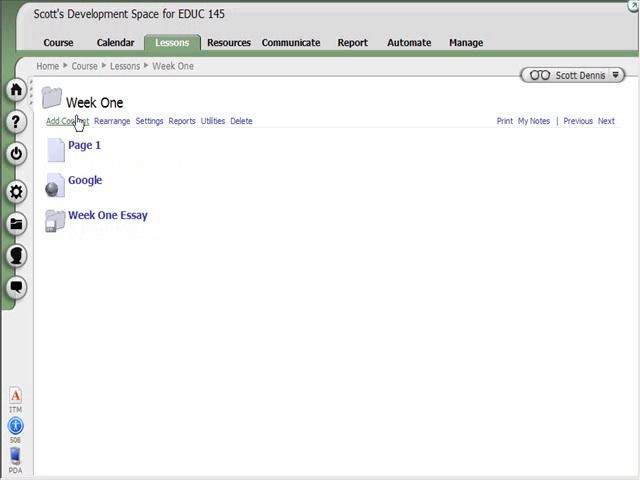
# Create and save a 'WeeK One Discussion' forum subtitled 'Share your thoughts'.
pyautogui.click(64, 121)
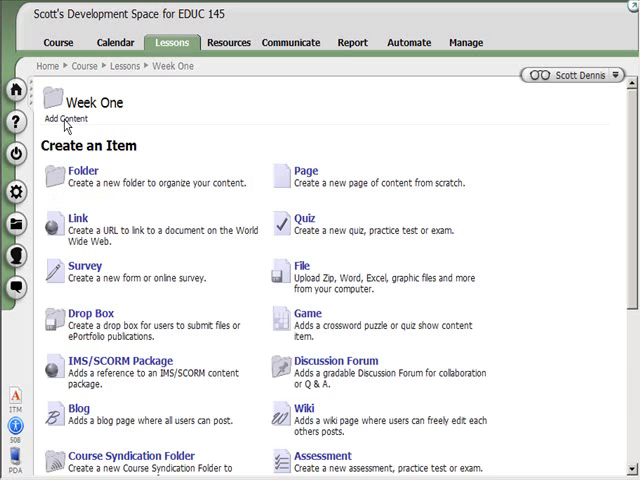
pyautogui.moveTo(162, 290)
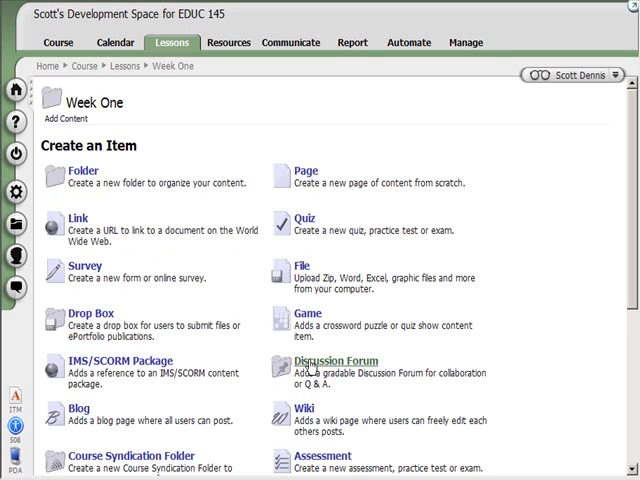
pyautogui.click(329, 361)
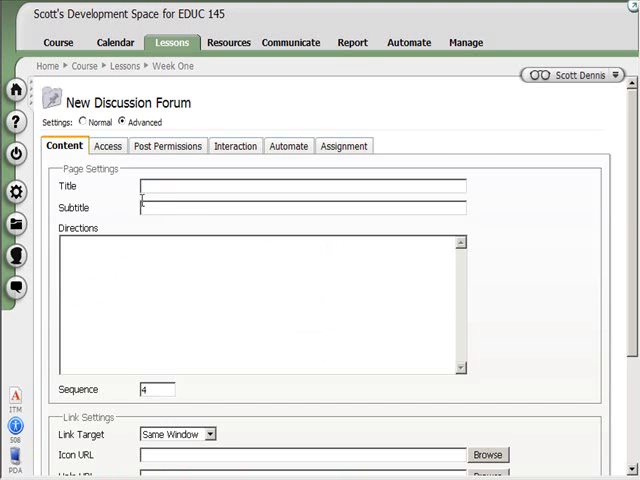
pyautogui.write('w')
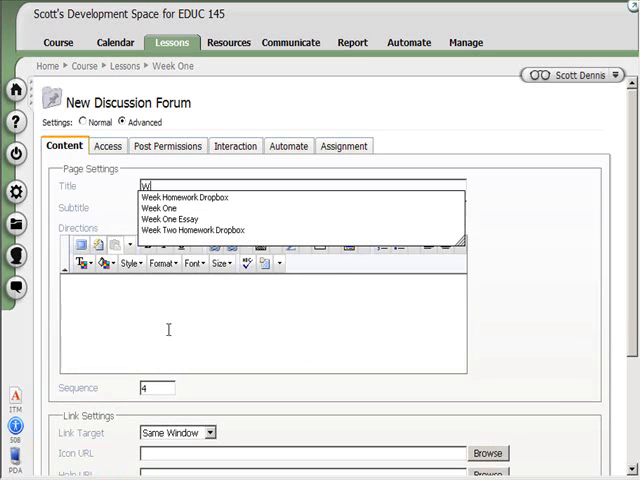
pyautogui.write('eek')
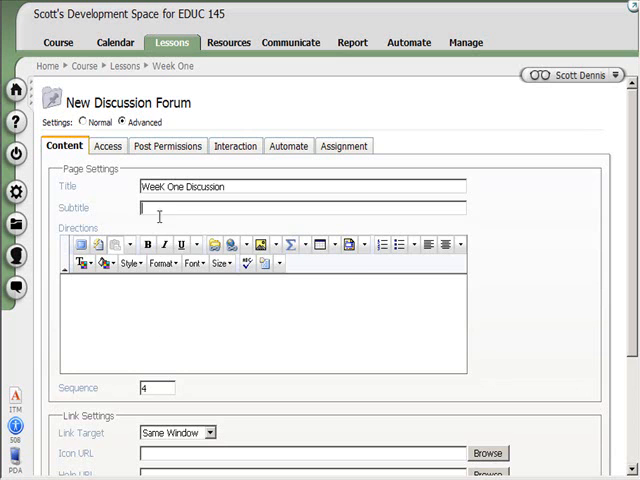
pyautogui.write('Share')
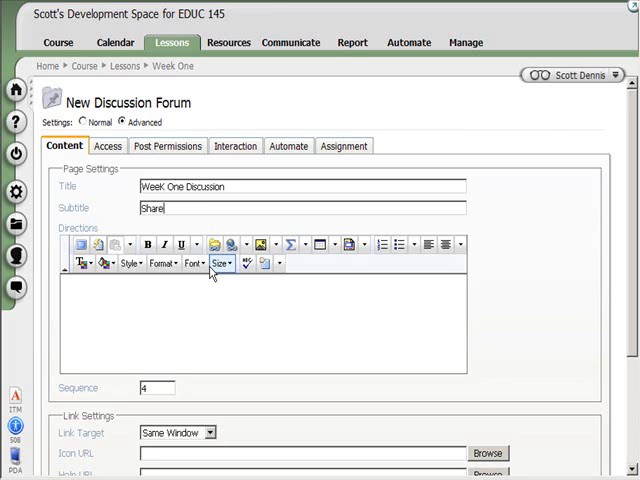
pyautogui.write('your thoughts')
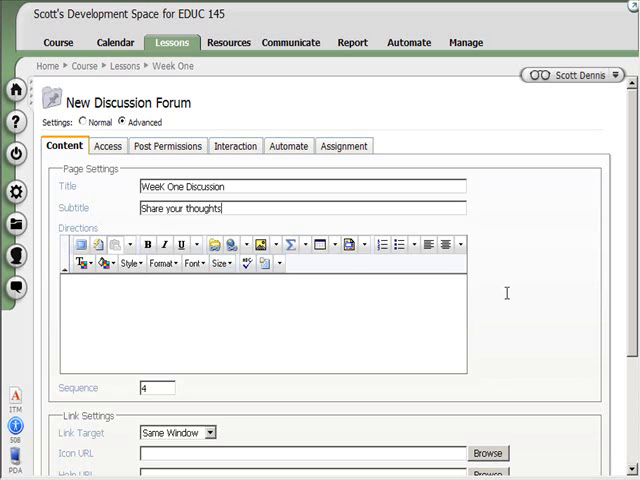
pyautogui.scroll(-3)
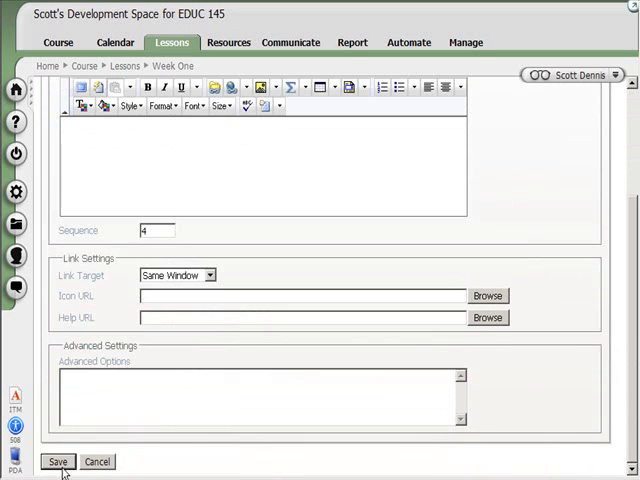
pyautogui.click(58, 461)
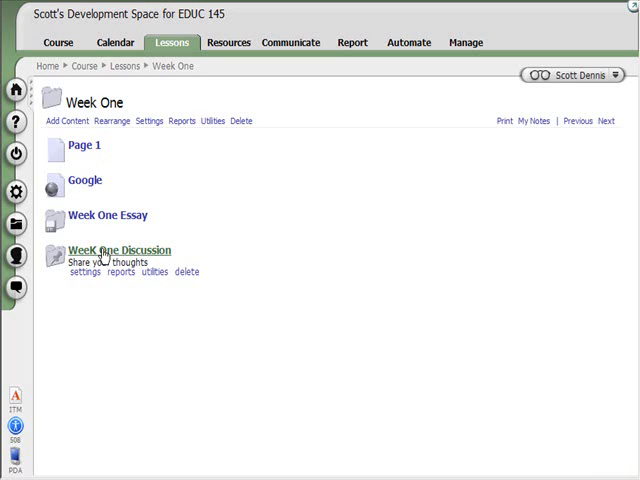
# Open the WeeK One Discussion link from the Week One folder.
pyautogui.click(120, 250)
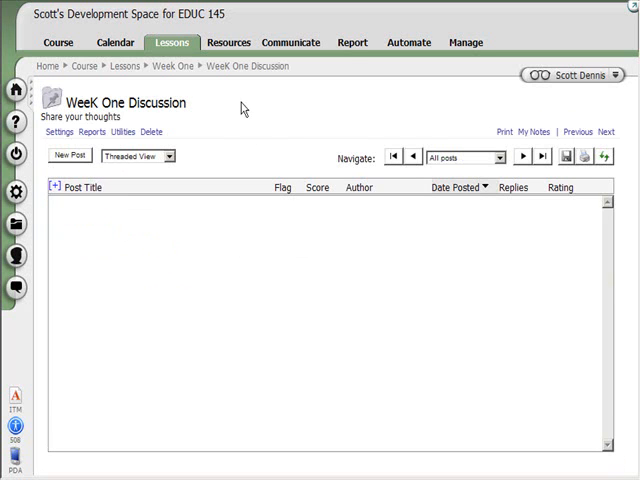
pyautogui.moveTo(217, 318)
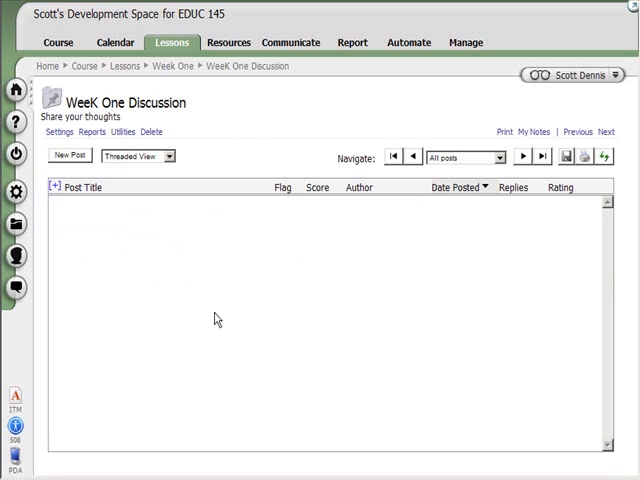
pyautogui.moveTo(200, 302)
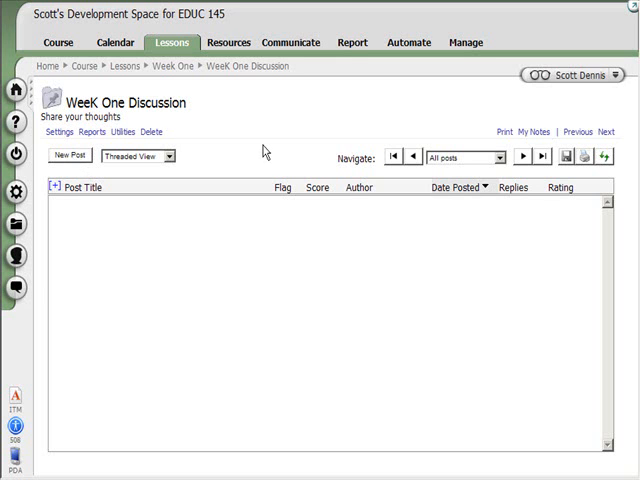
pyautogui.moveTo(256, 143)
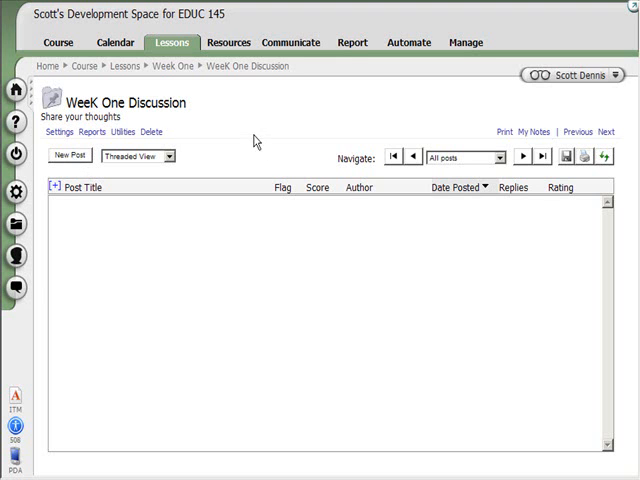